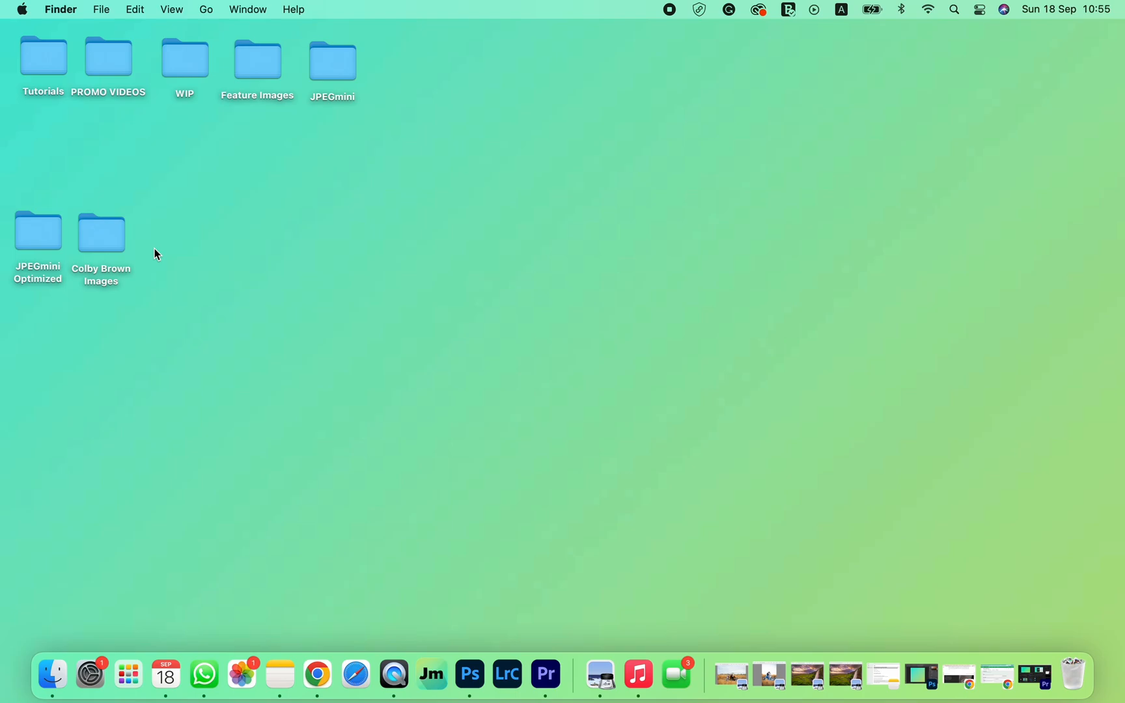
mouse_move(115, 208)
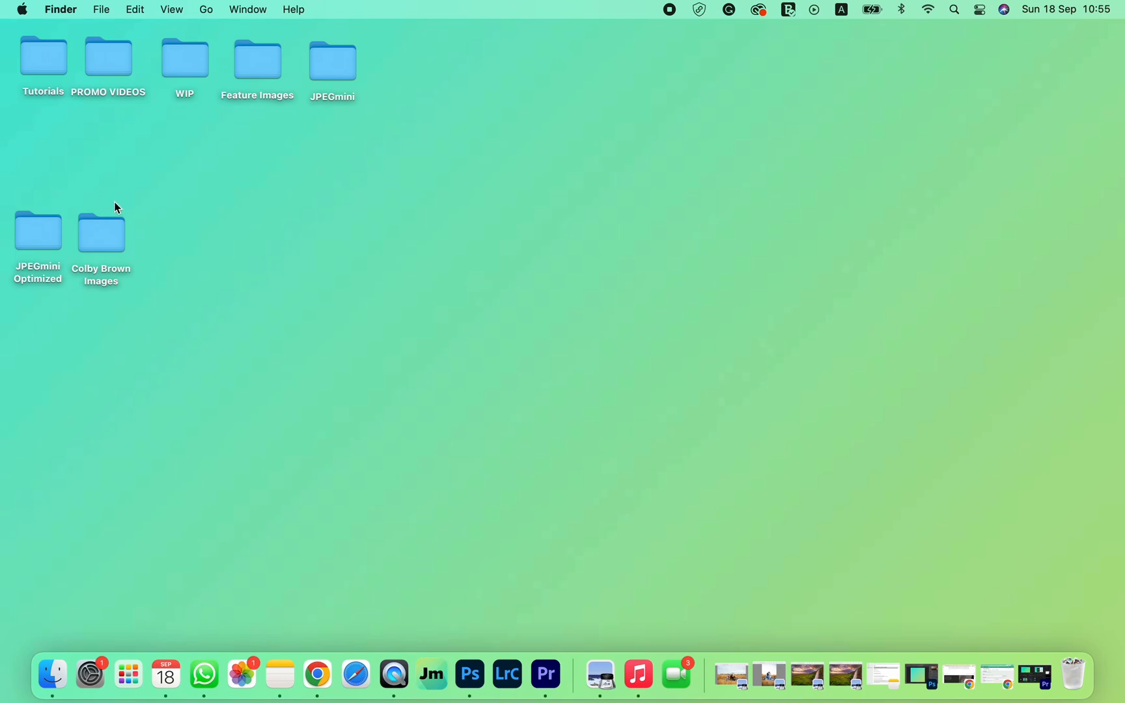
mouse_move(101, 233)
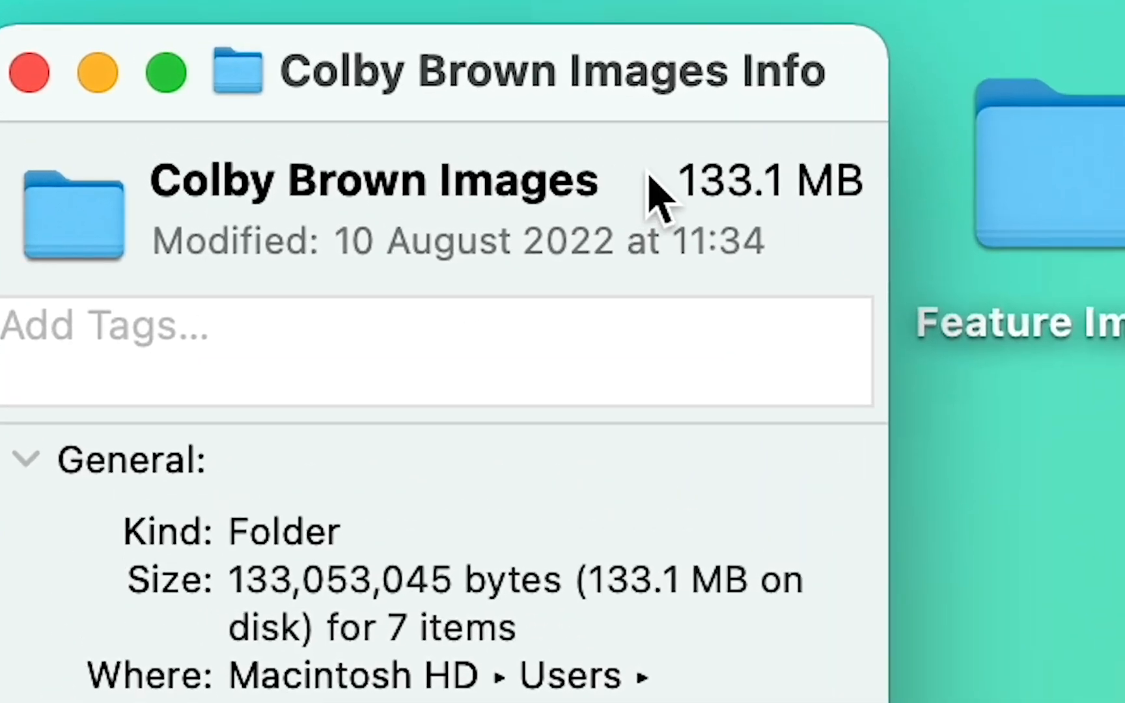
Step: View the original Colby Brown Images folder's info showing 133.1 MB for 7 items
double_click(770, 181)
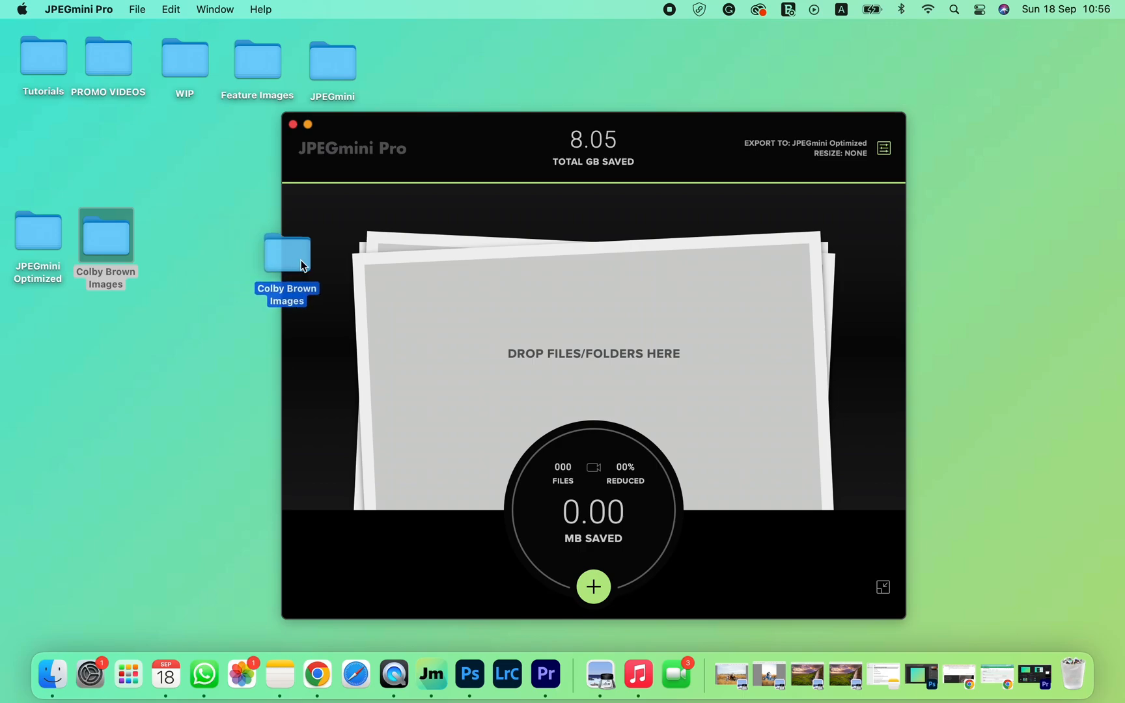
left_click_drag(287, 257, 426, 308)
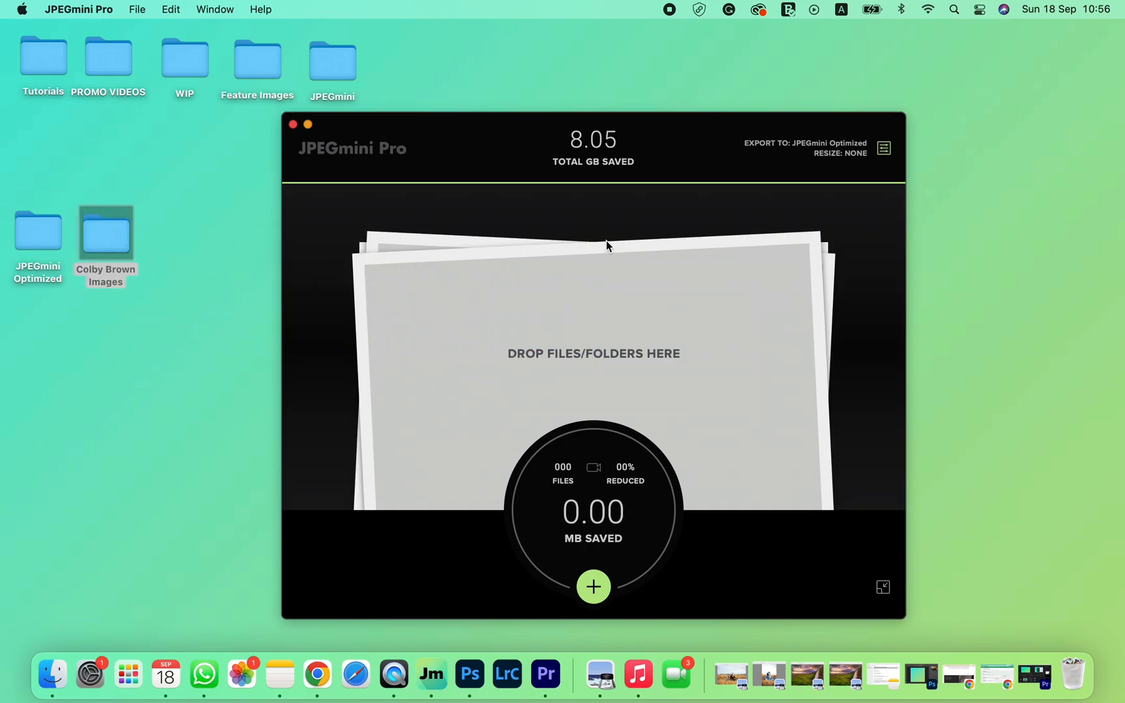
mouse_move(883, 151)
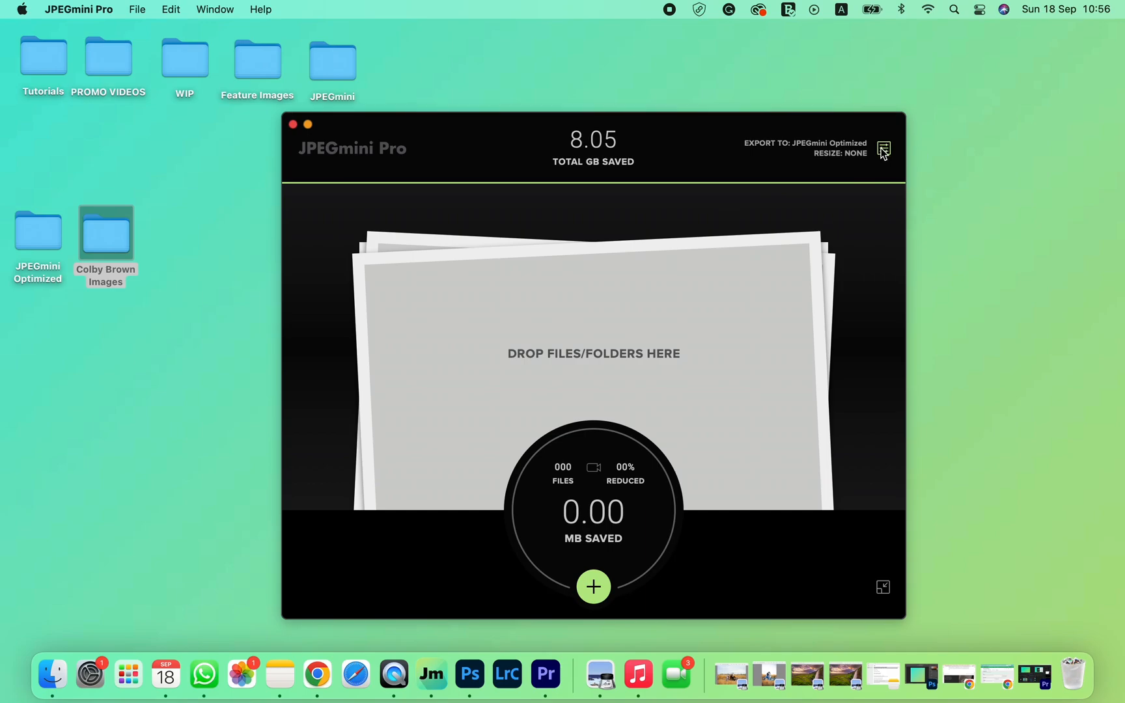
Step: In Preferences keep Export to Folder as JPEGmini Optimized and apply it
left_click(883, 149)
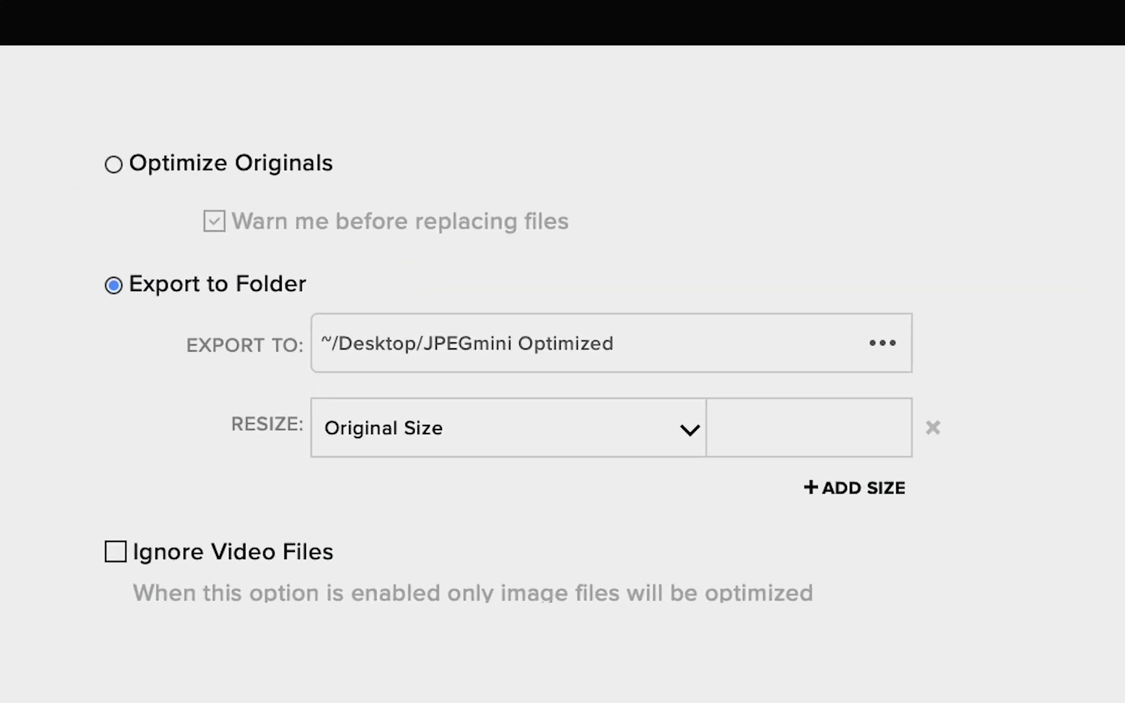
mouse_move(407, 385)
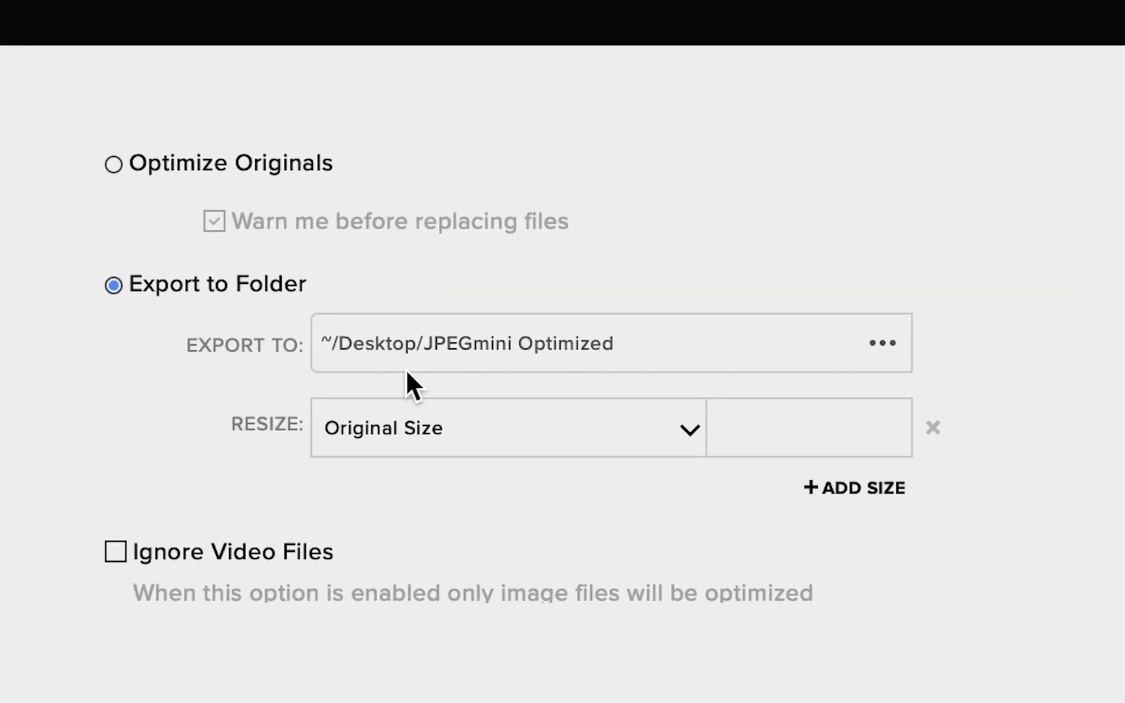
mouse_move(560, 384)
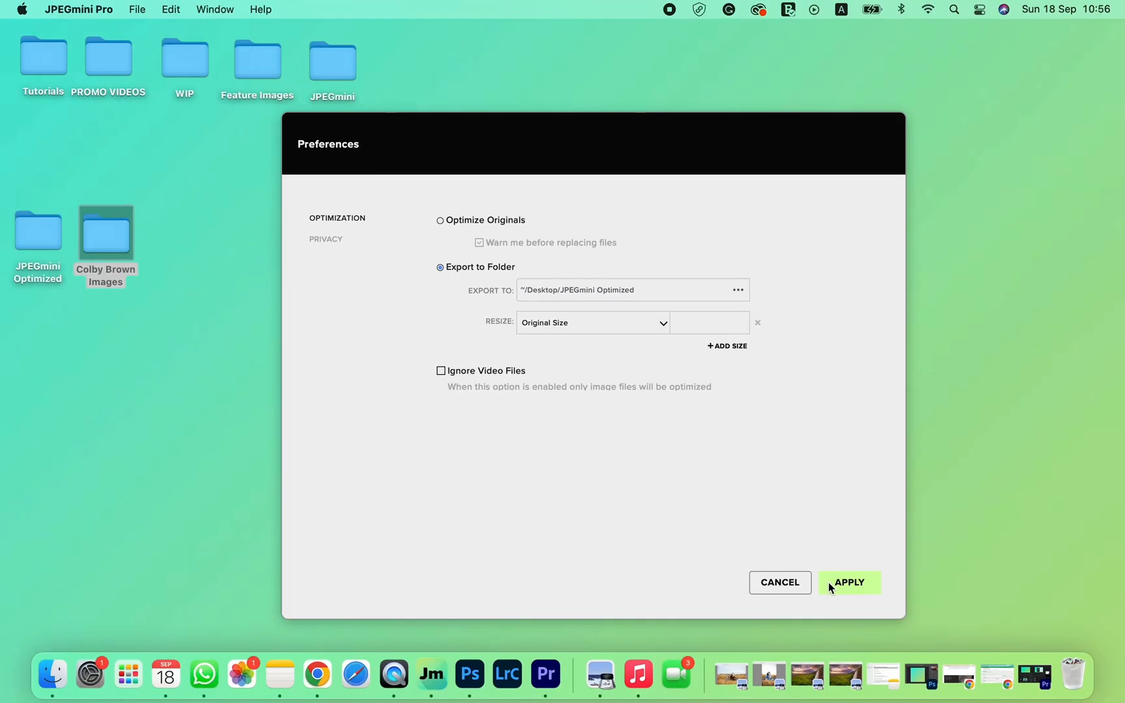
left_click(847, 583)
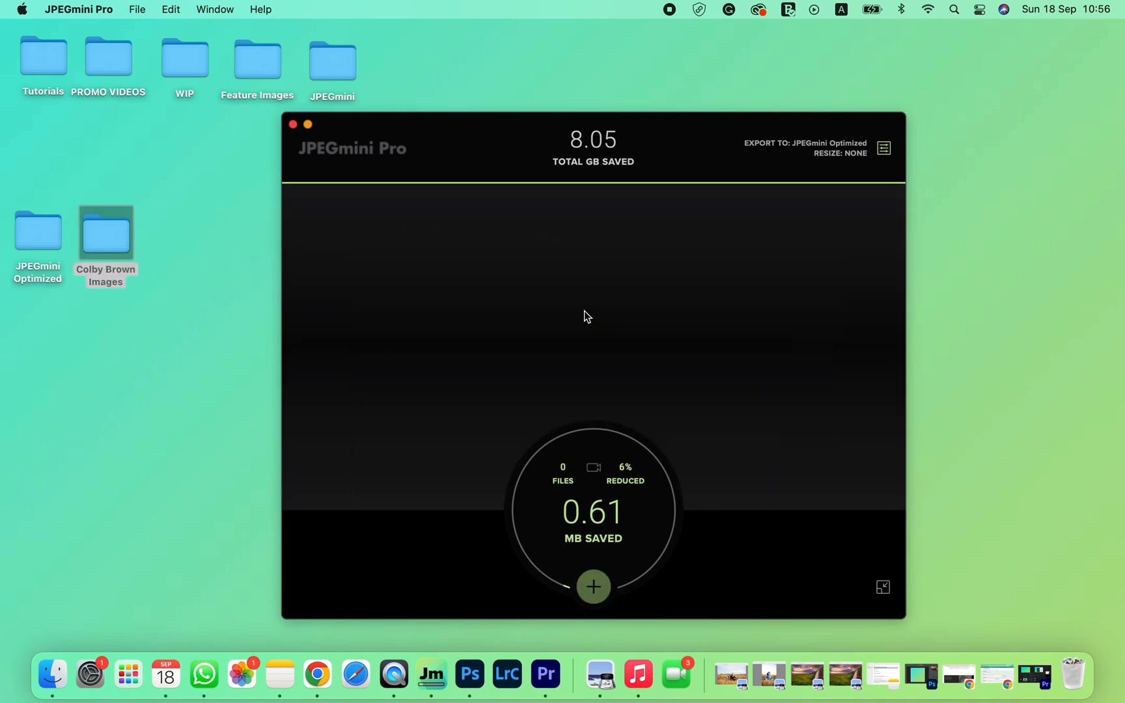
Step: Bring up Get Info for the original Colby Brown Images folder after optimization
right_click(106, 234)
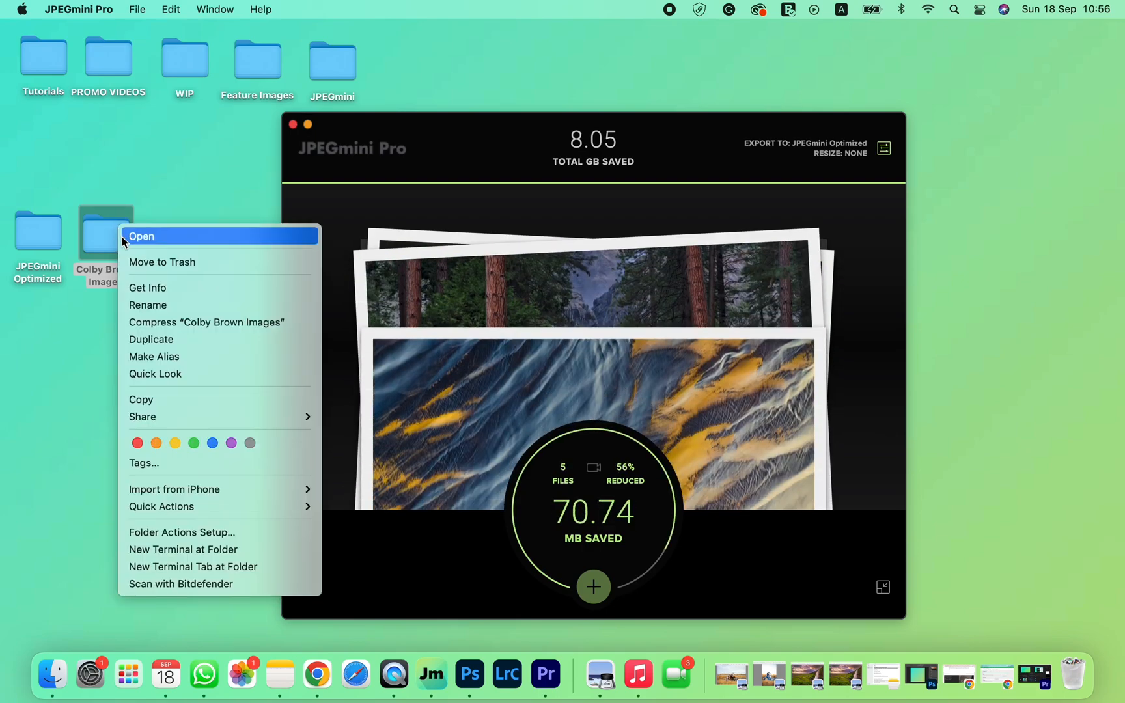
left_click(147, 288)
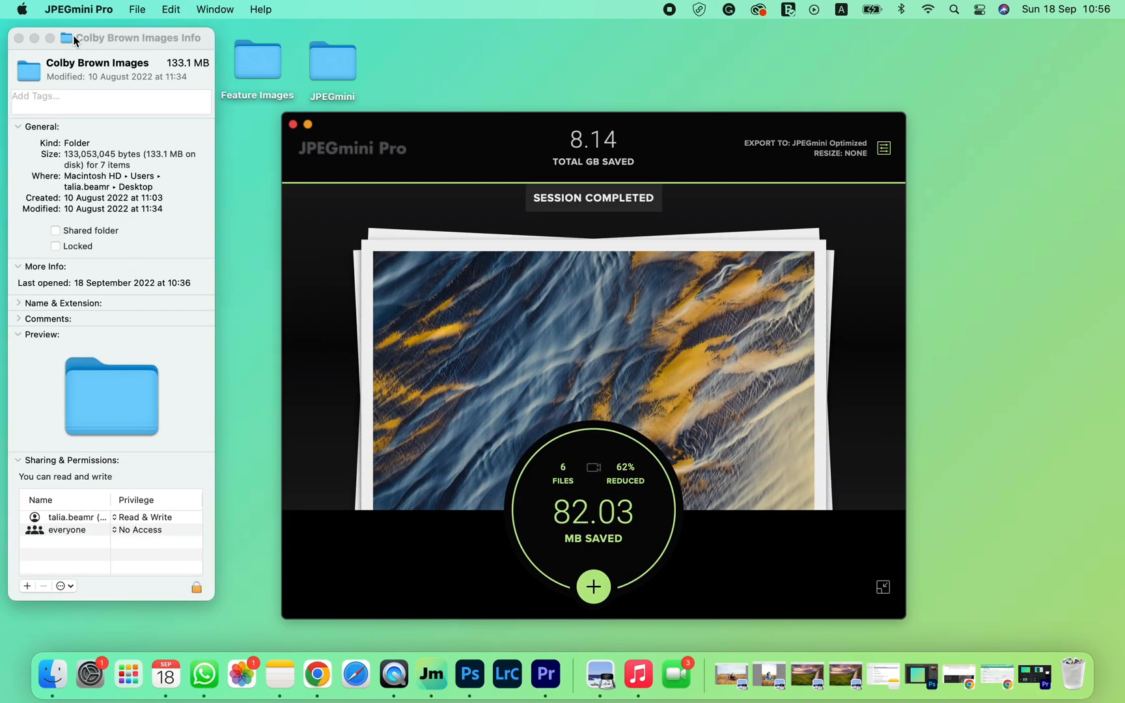
Step: Show the optimized copy's info (51 MB) beside the original's 133.1 MB, both 7 items
left_click_drag(137, 38, 1037, 102)
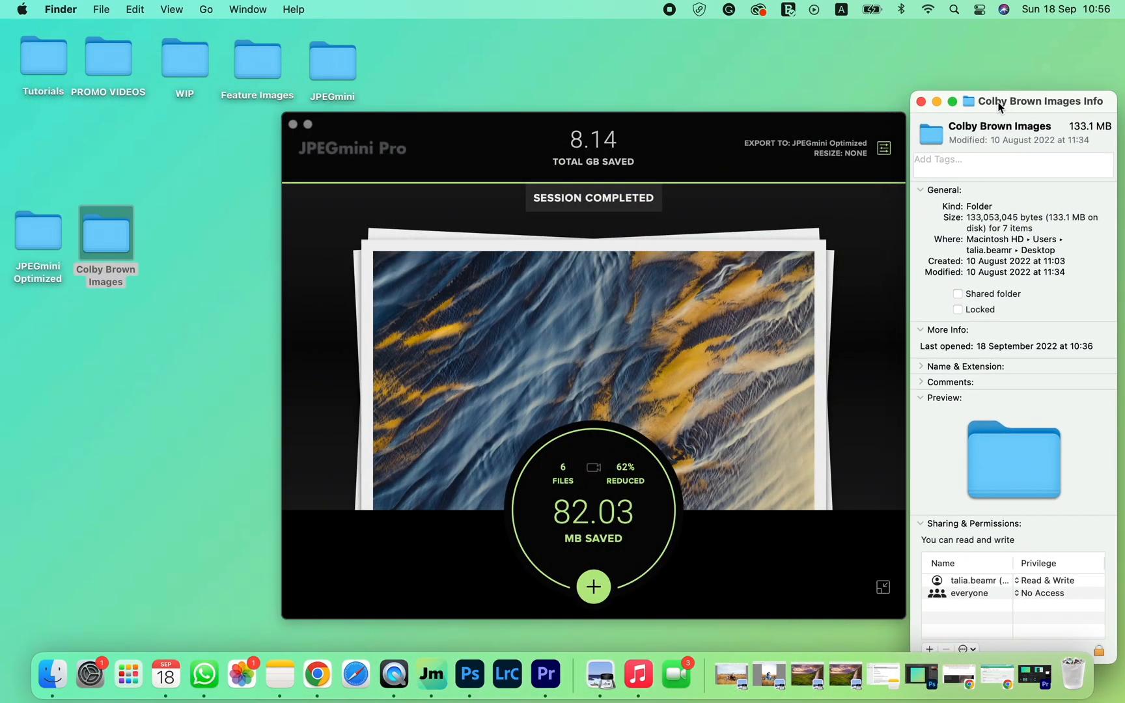
double_click(37, 226)
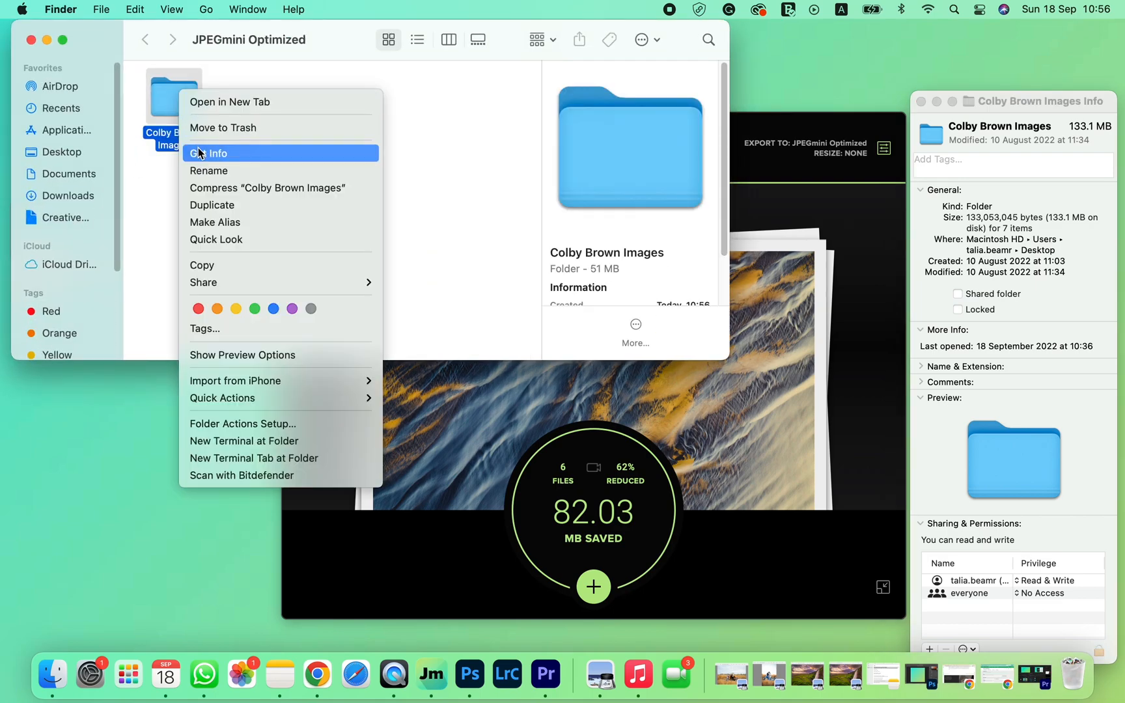
left_click(215, 152)
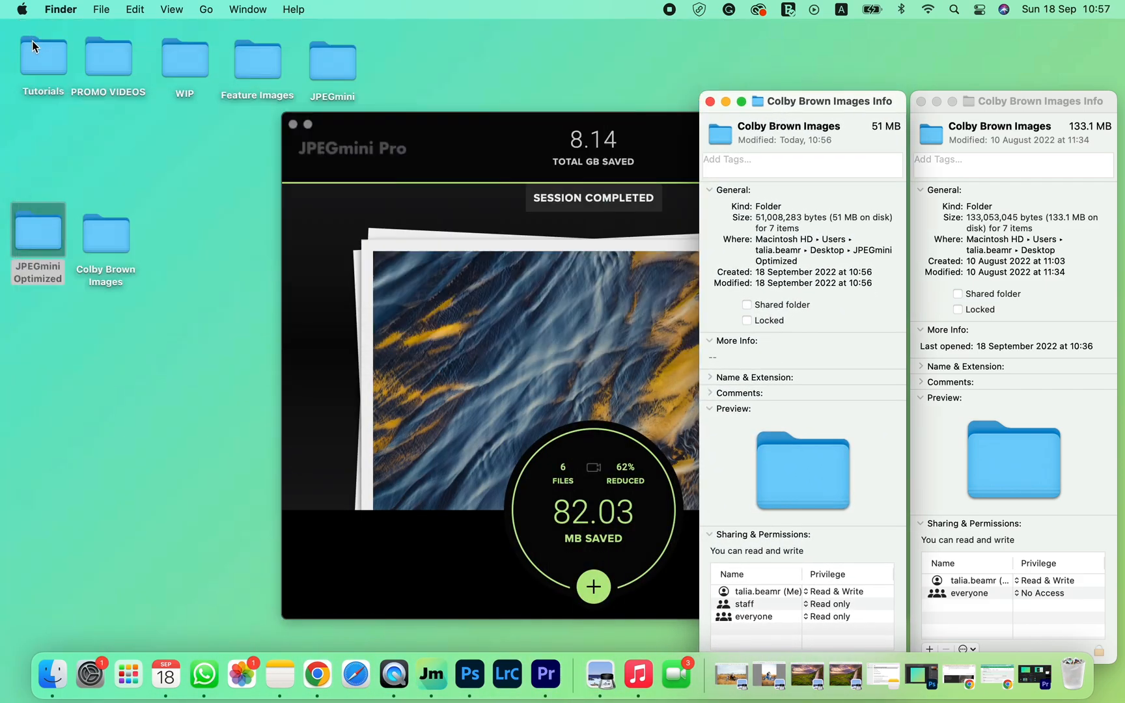
left_click(1005, 166)
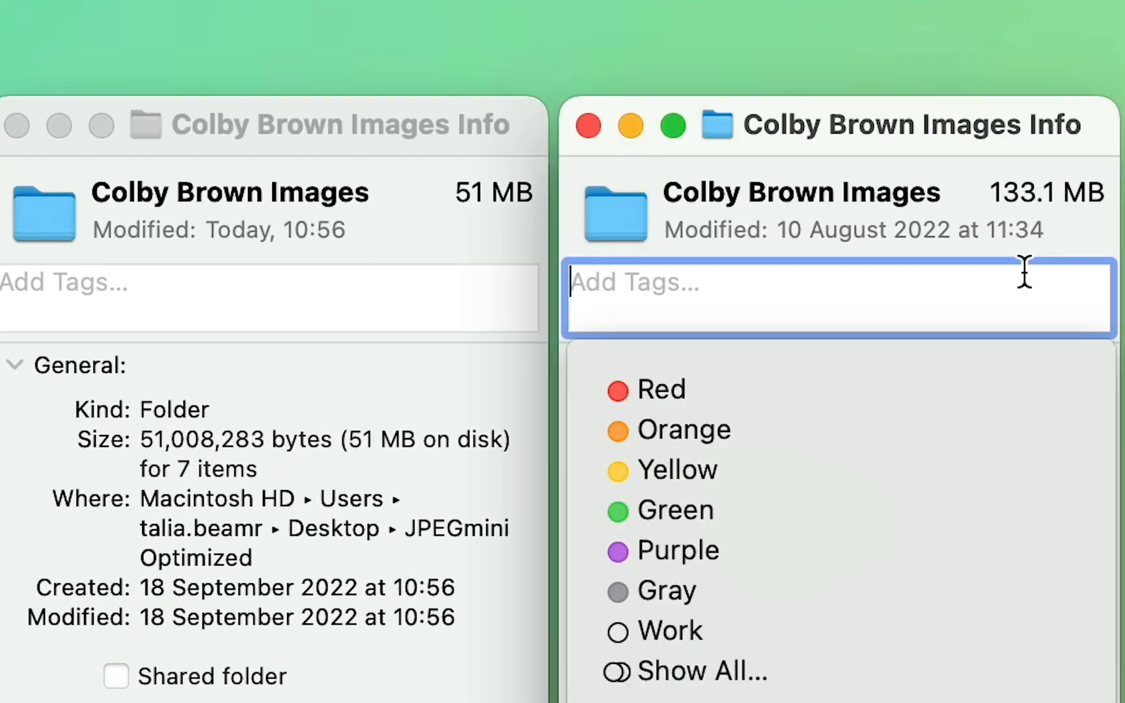